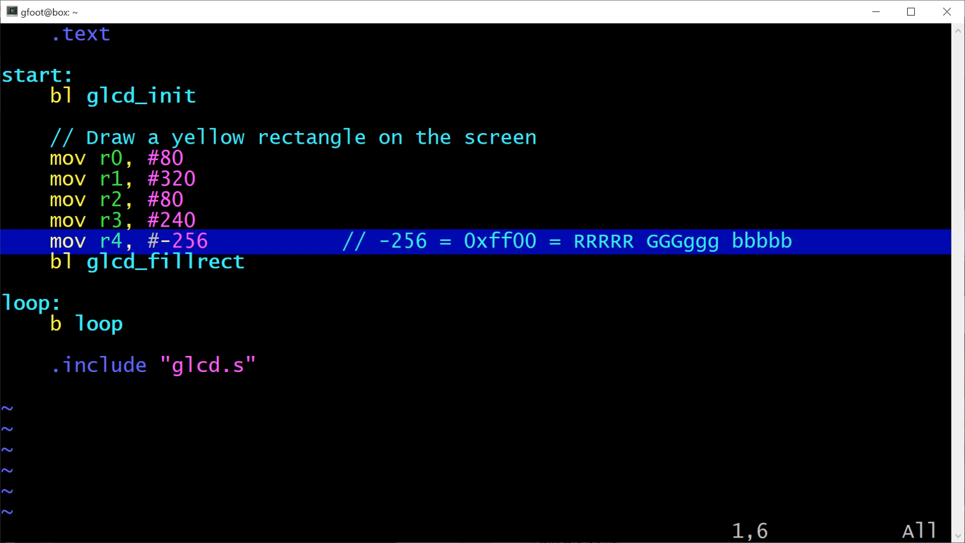
- Step down through the last demo lines and open the included glcd.s library with :e
key(j)
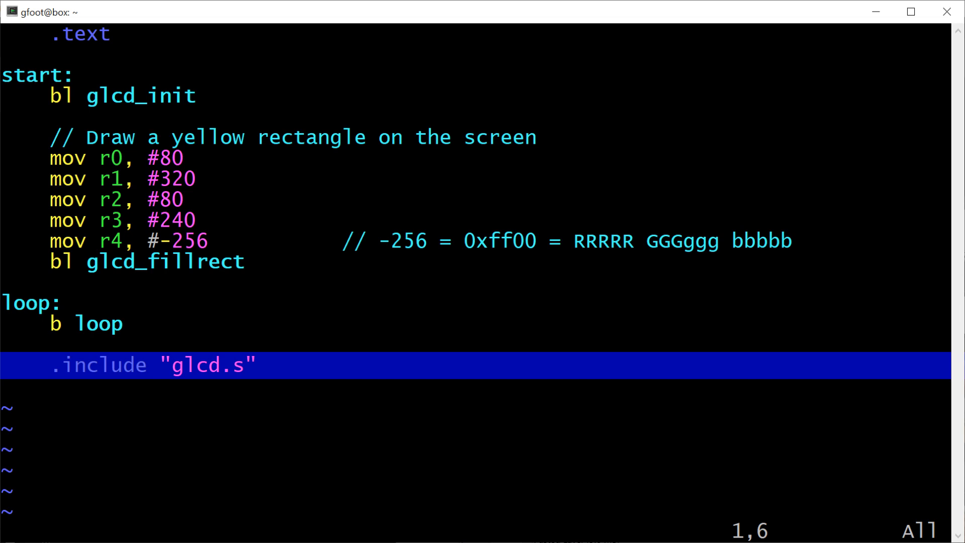
key(Escape)
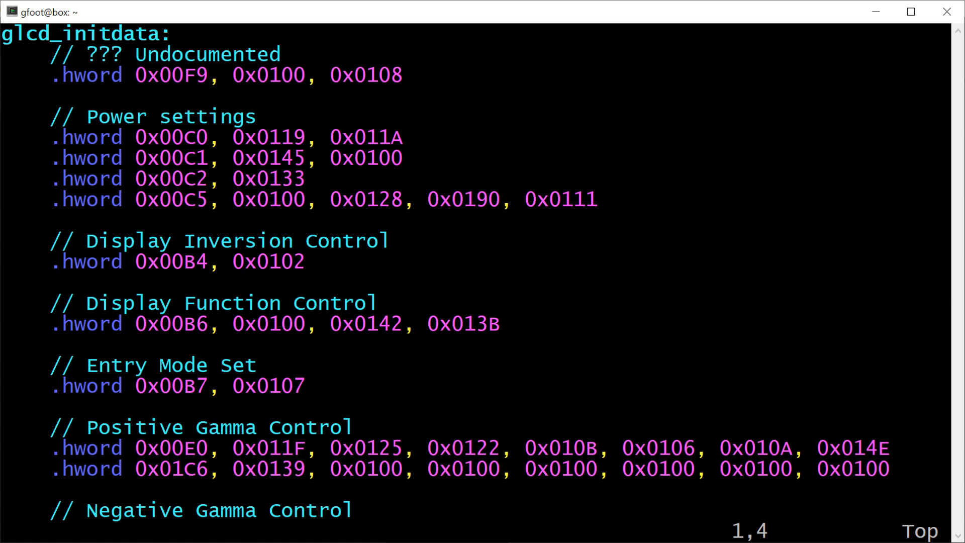
double_click(174, 74)
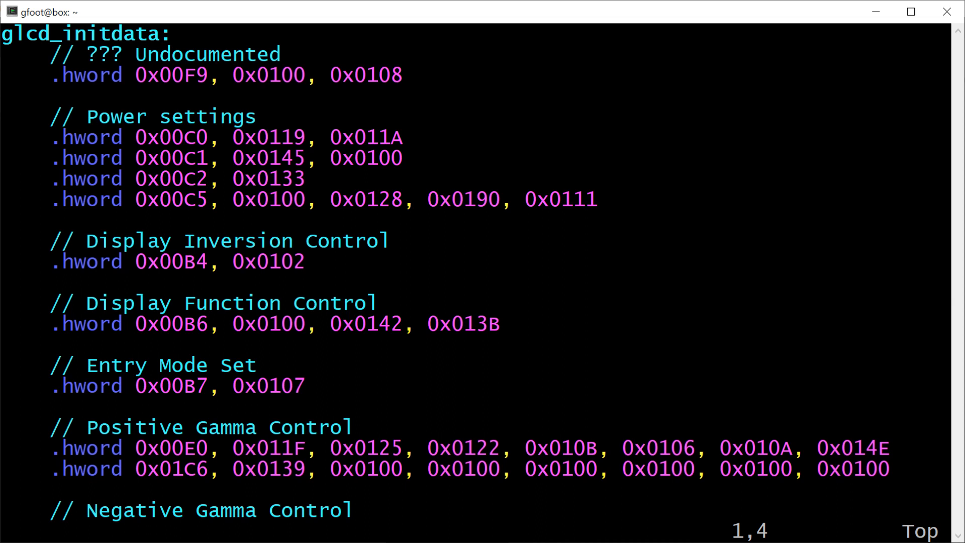
double_click(170, 137)
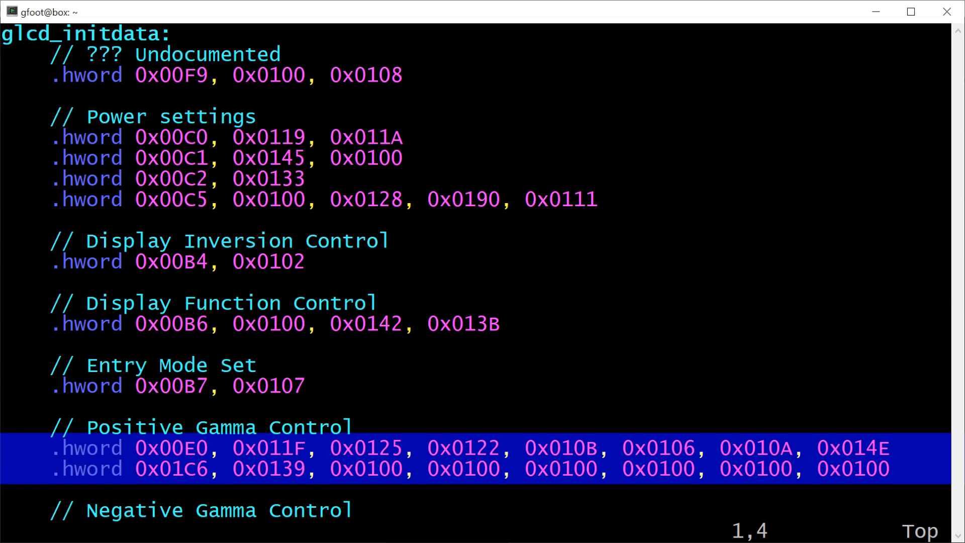
- Scroll down glcd.s to the .equ GLCD_MMIO line above glcd_init
scroll(down, 3)
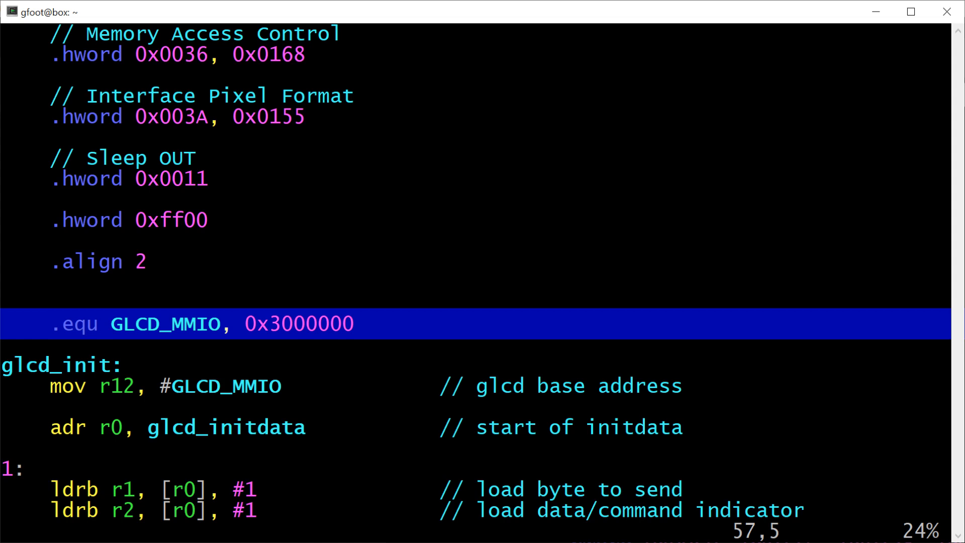
- Scroll further through glcd_init to the send loop, 120 ms sleep delay and Display-on lines
key(Down)
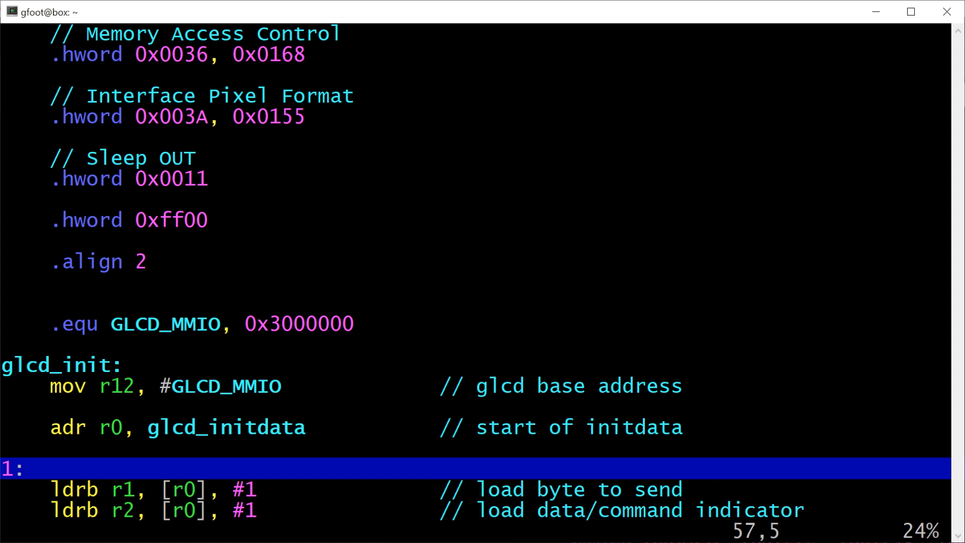
scroll(down, 3)
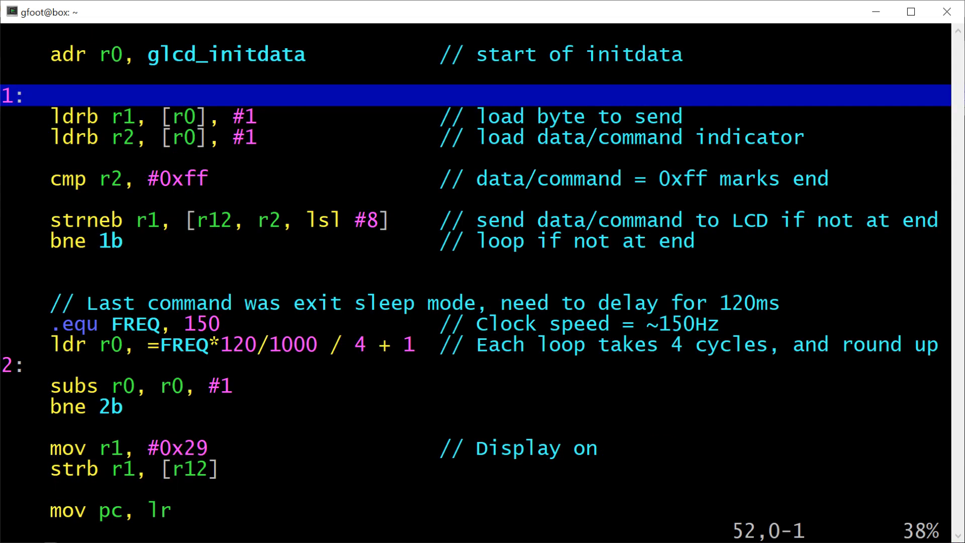